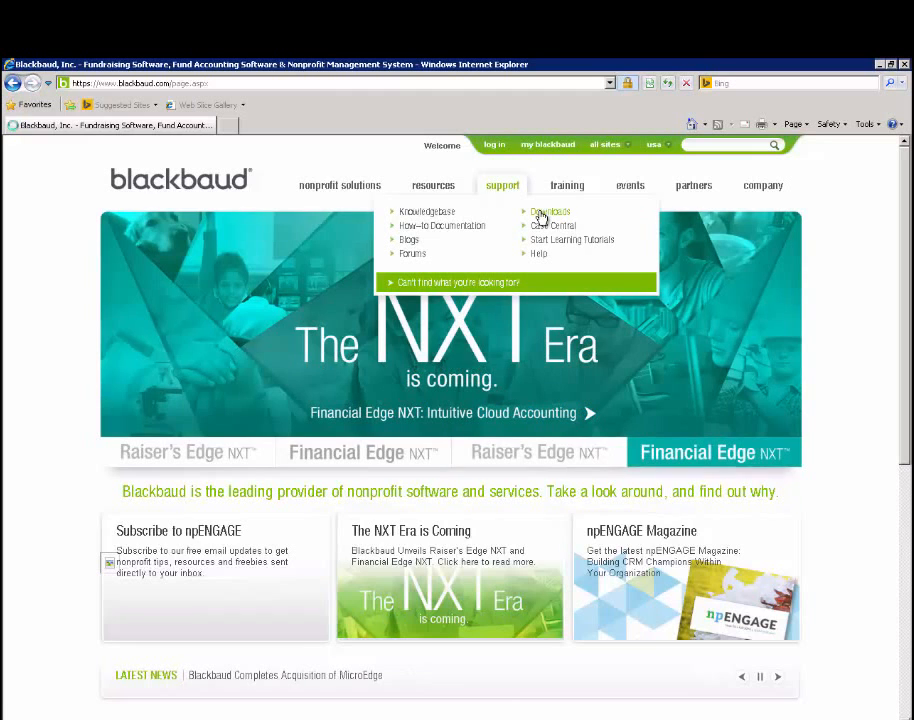
# Reach Blackbaud's Downloads page and start The Financial Edge 7.87 download.
pyautogui.click(548, 212)
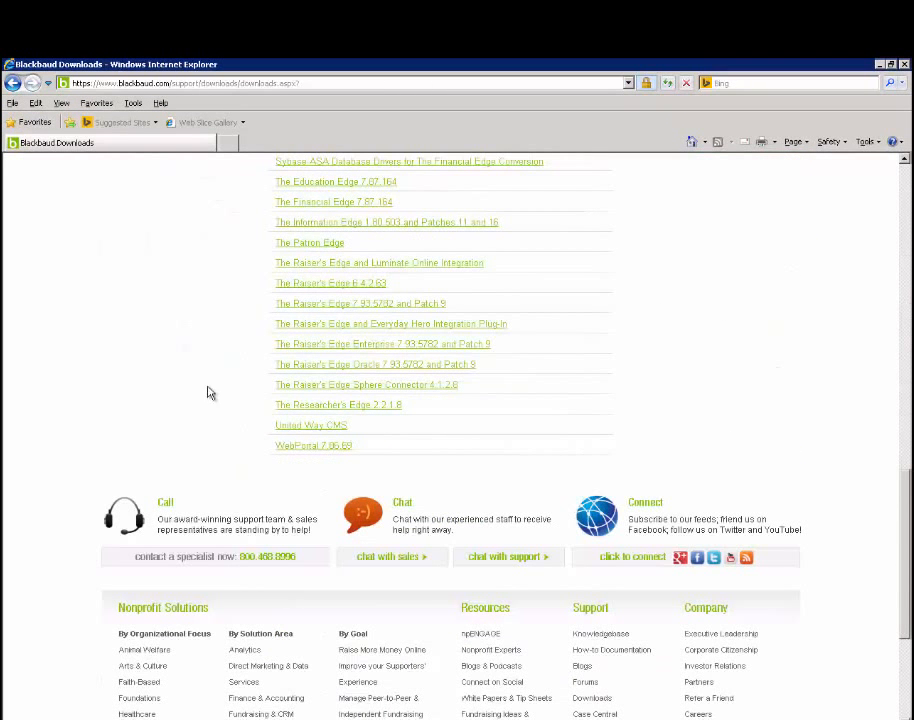
pyautogui.moveTo(276, 206)
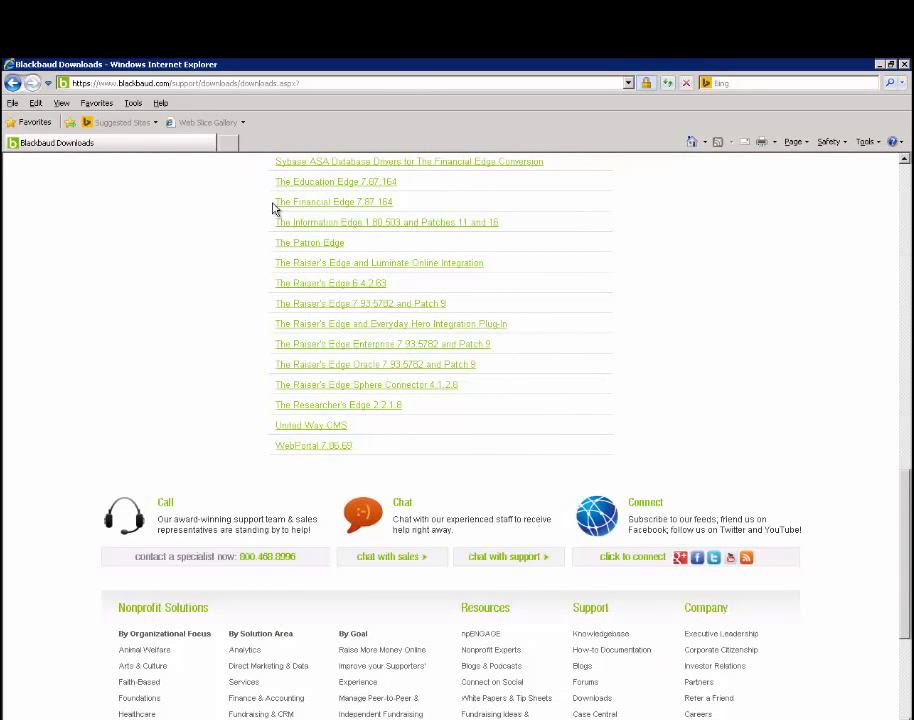
pyautogui.click(332, 200)
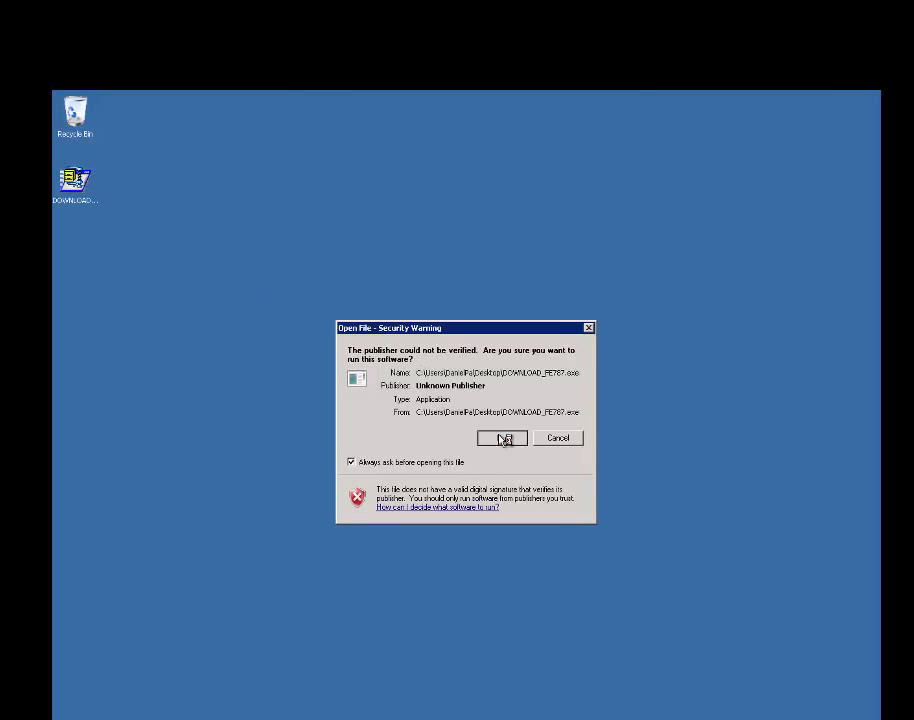
# Run the downloaded self-extractor and unzip the package into the desktop Install folder.
pyautogui.click(502, 438)
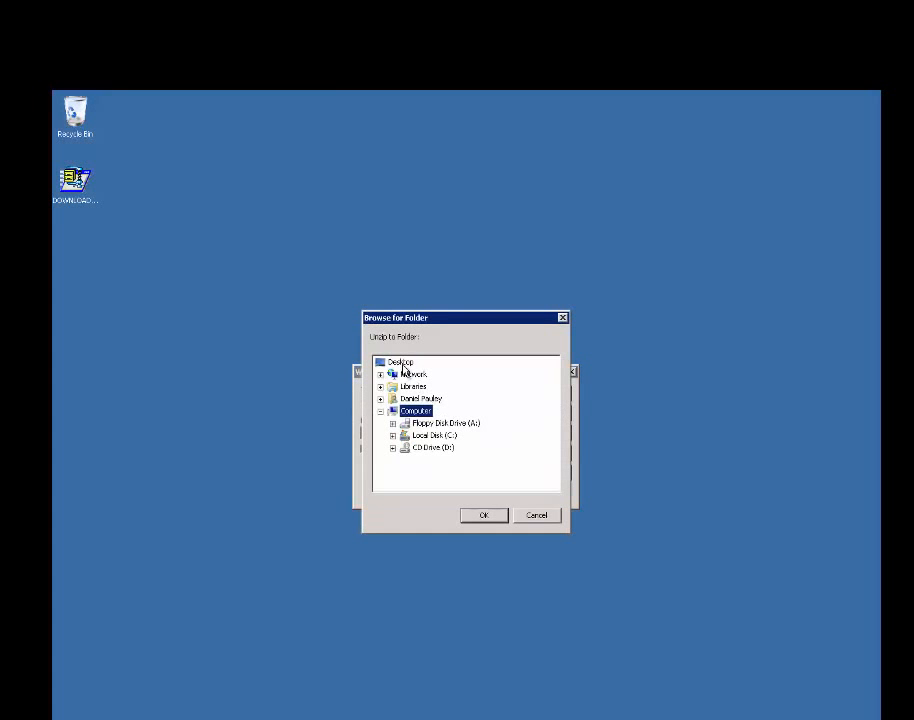
pyautogui.click(484, 516)
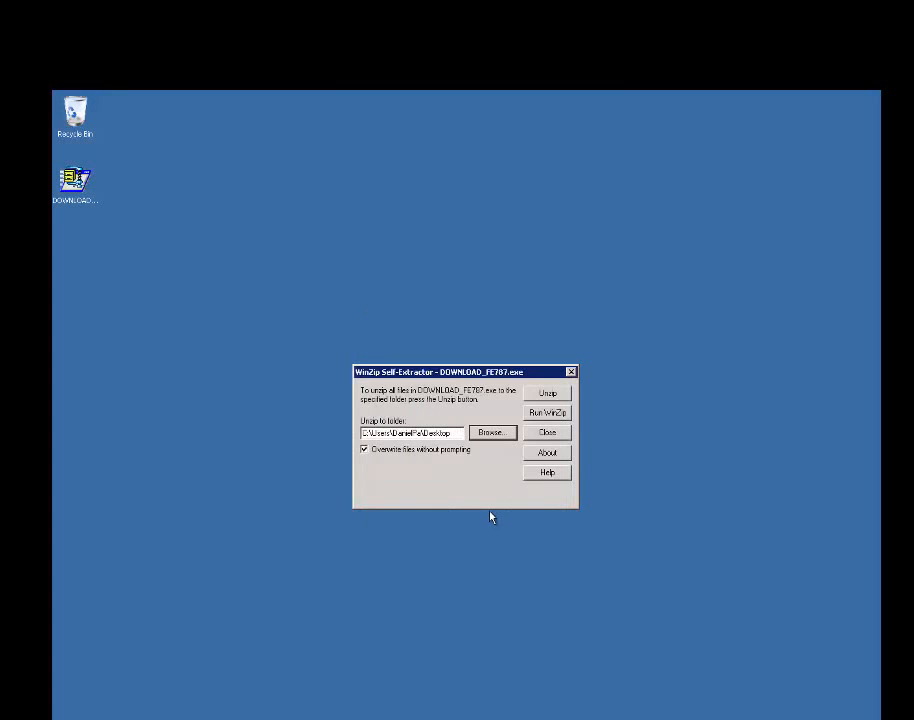
pyautogui.moveTo(550, 412)
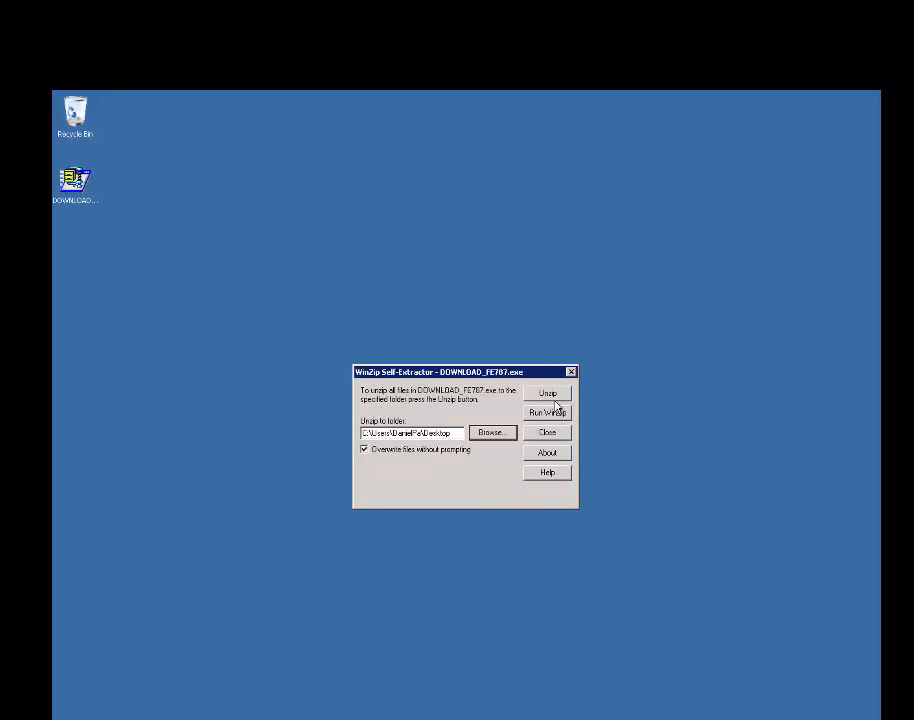
pyautogui.click(546, 392)
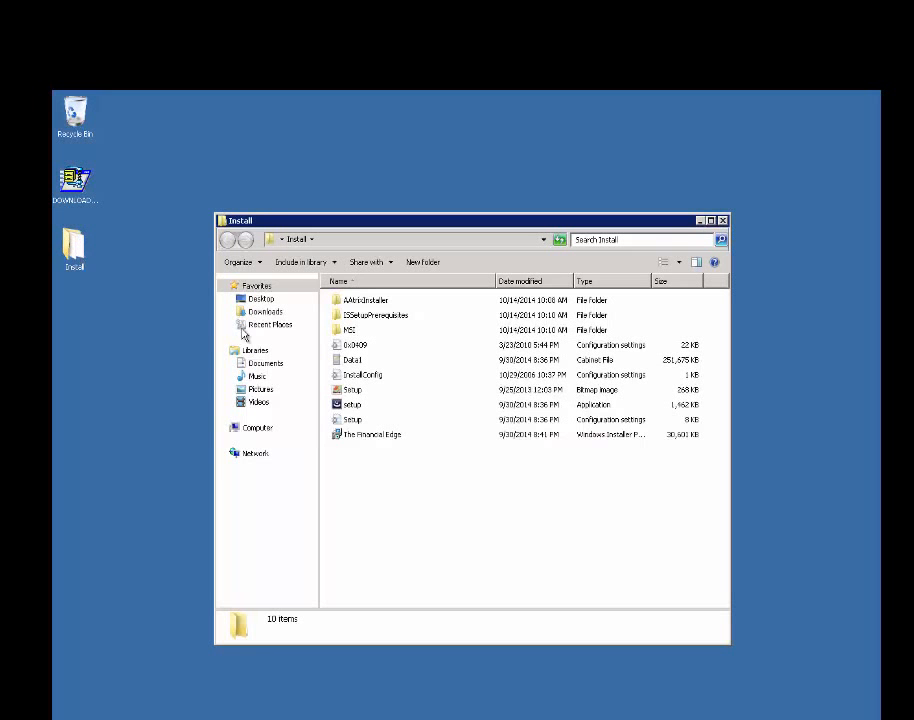
pyautogui.moveTo(352, 404)
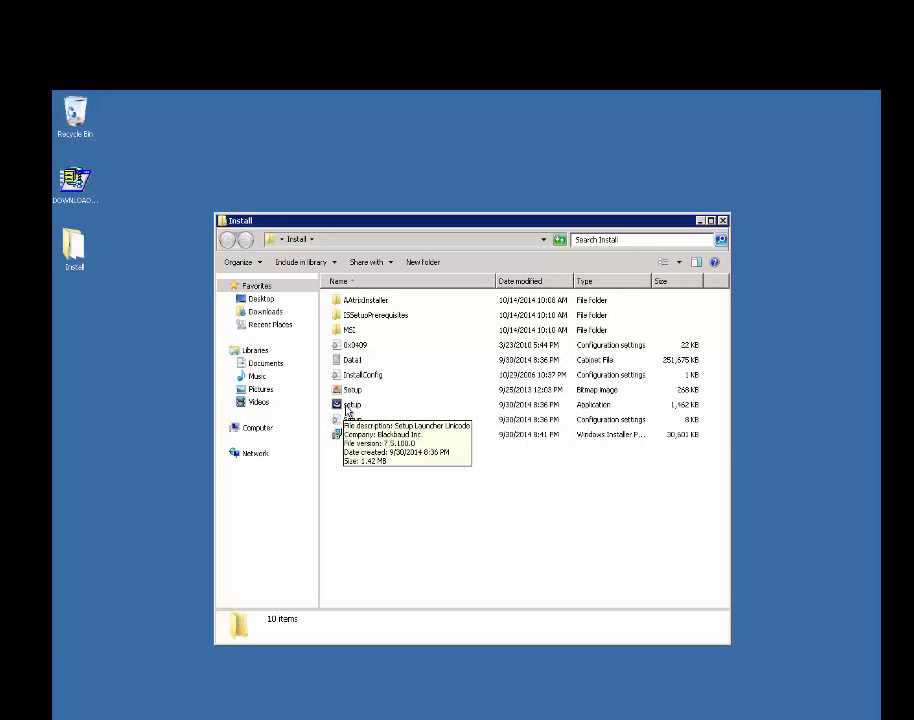
# Launch Setup from the Install folder and install the required components, continuing through .NET Framework 4 setup.
pyautogui.doubleClick(352, 404)
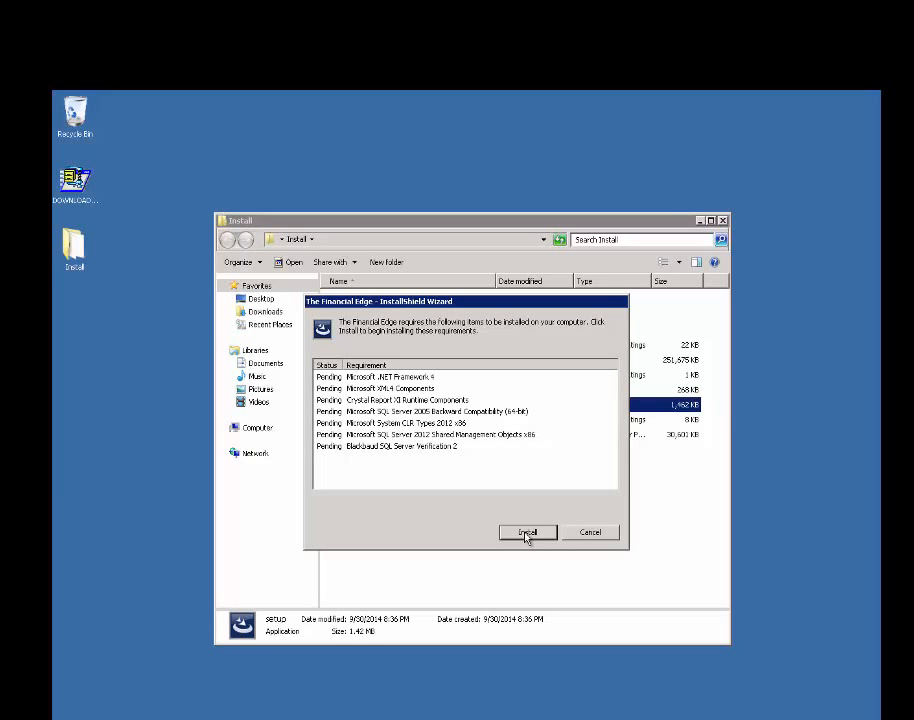
pyautogui.click(528, 532)
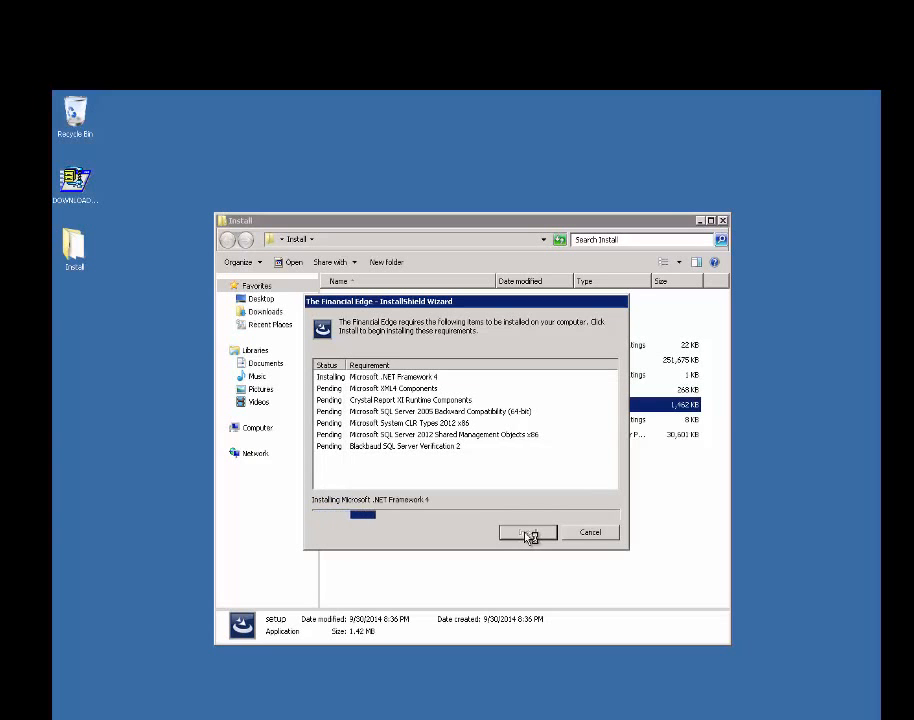
pyautogui.click(528, 532)
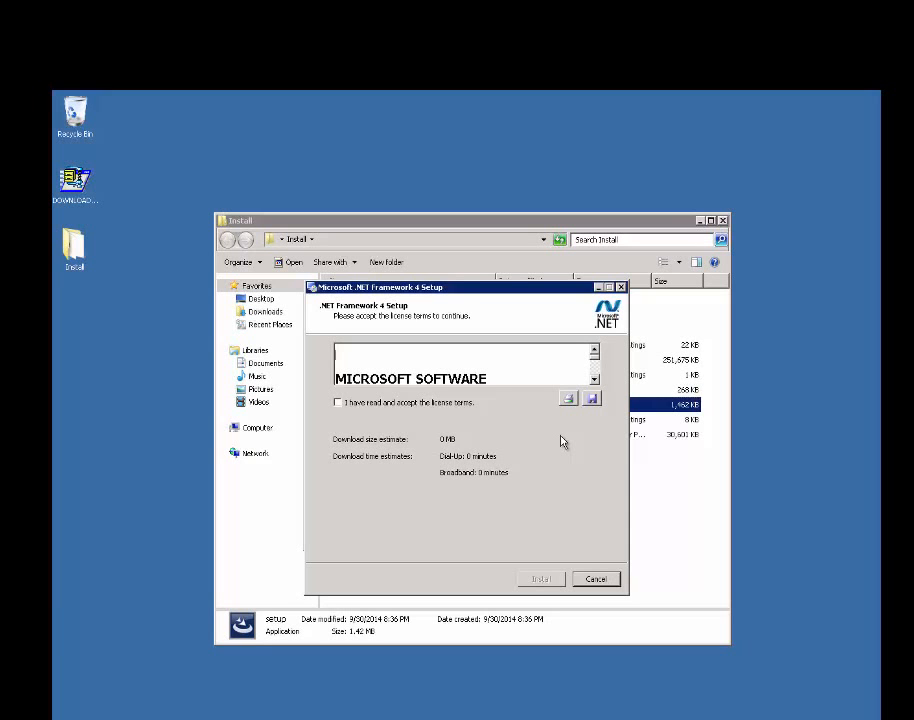
pyautogui.click(540, 578)
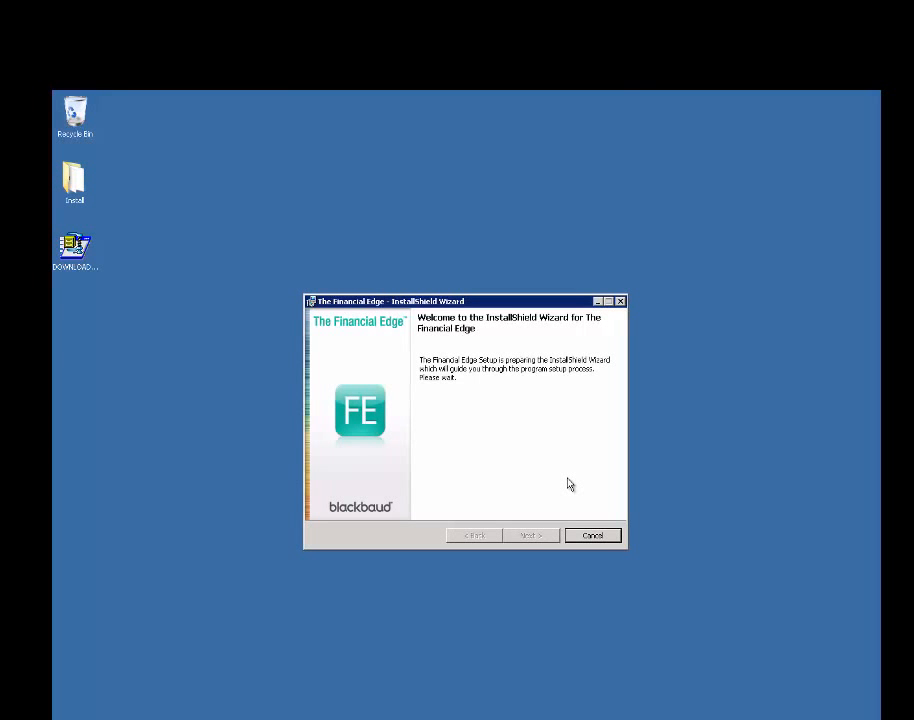
# Move past the welcome page, accept the license terms and choose the Network install type.
pyautogui.click(530, 536)
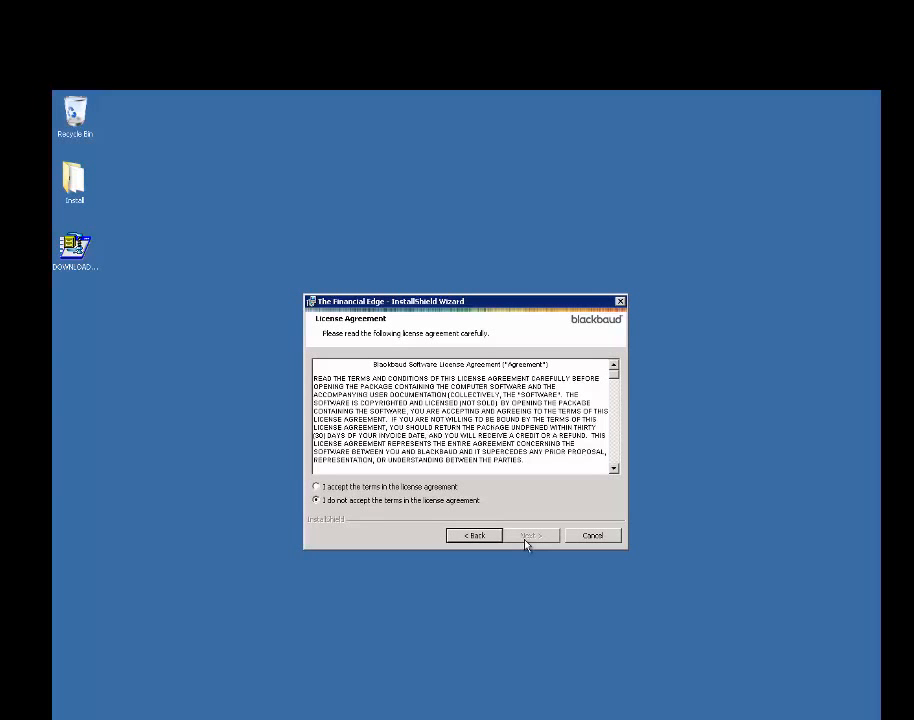
pyautogui.click(316, 488)
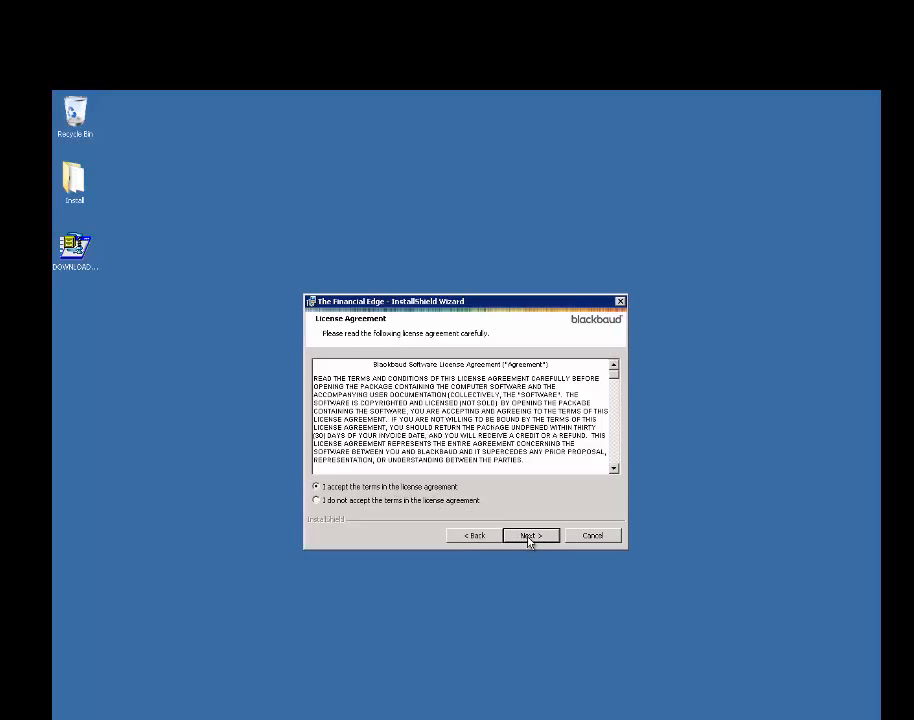
pyautogui.click(530, 536)
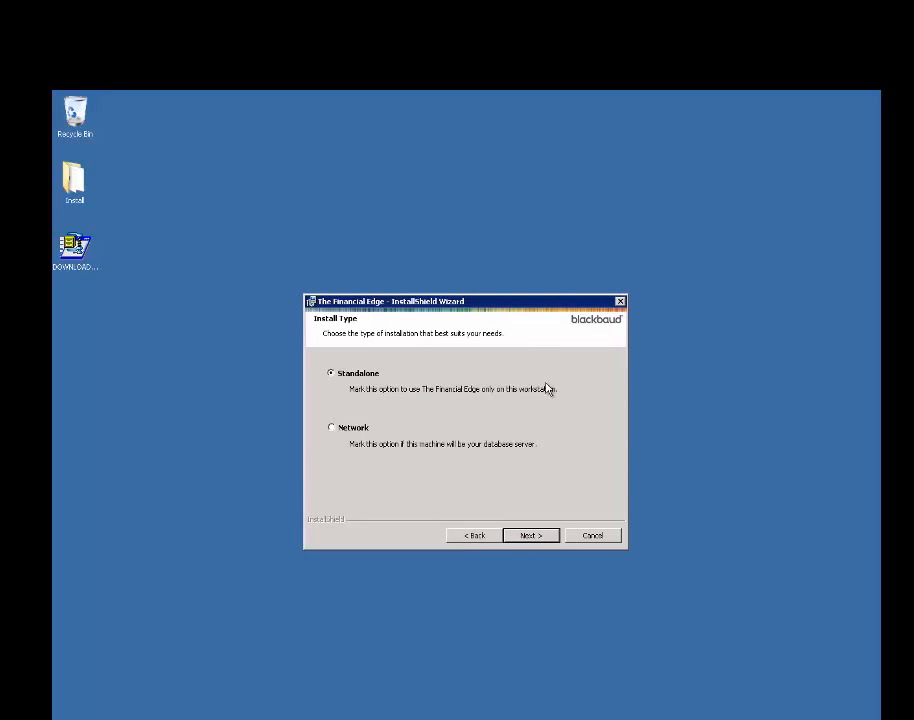
pyautogui.moveTo(398, 444)
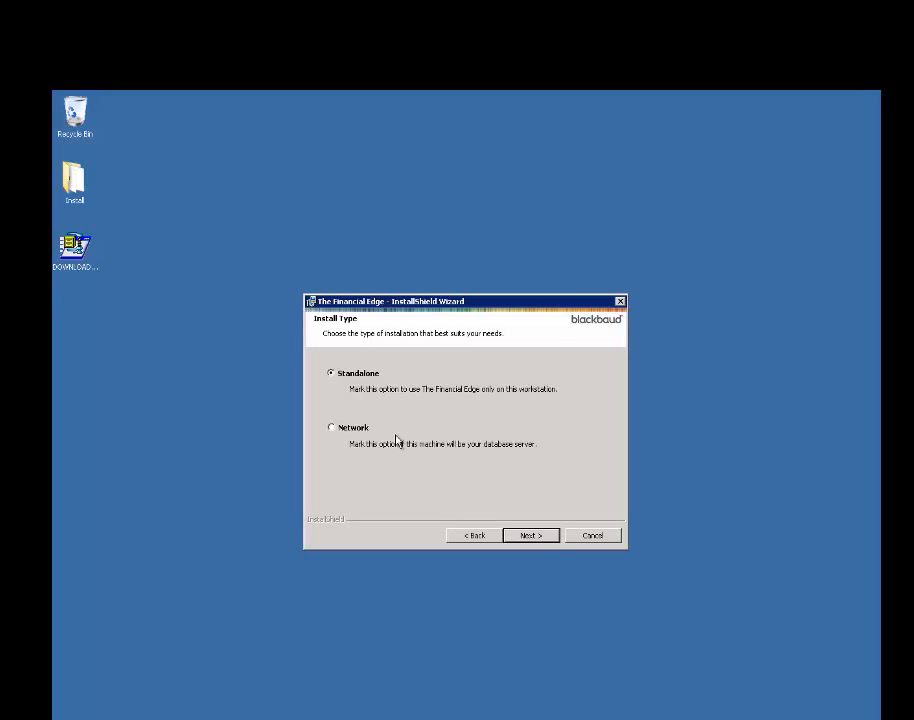
pyautogui.moveTo(398, 442)
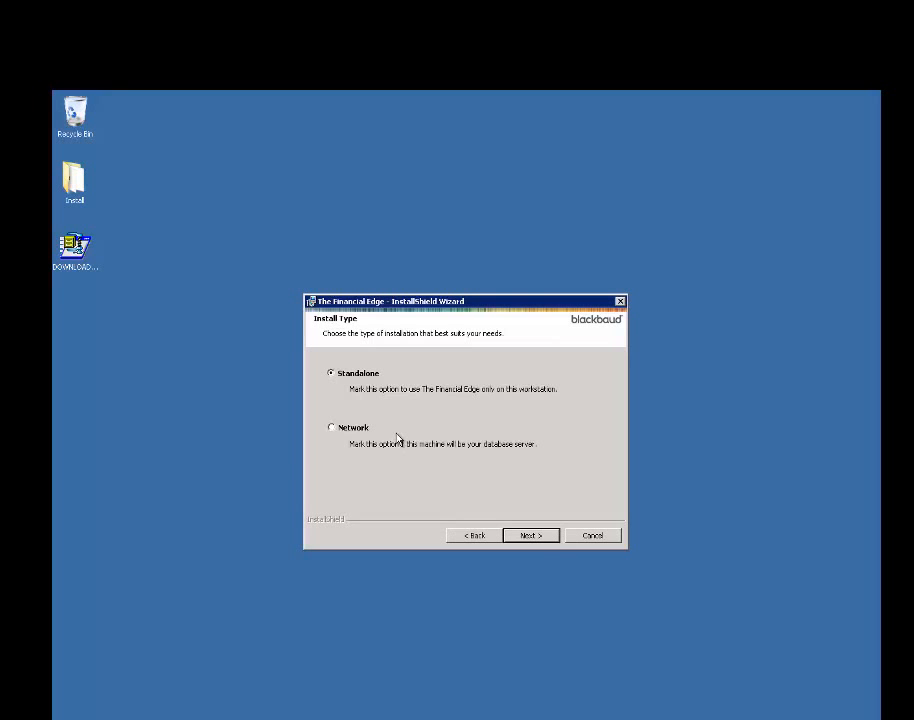
pyautogui.click(332, 428)
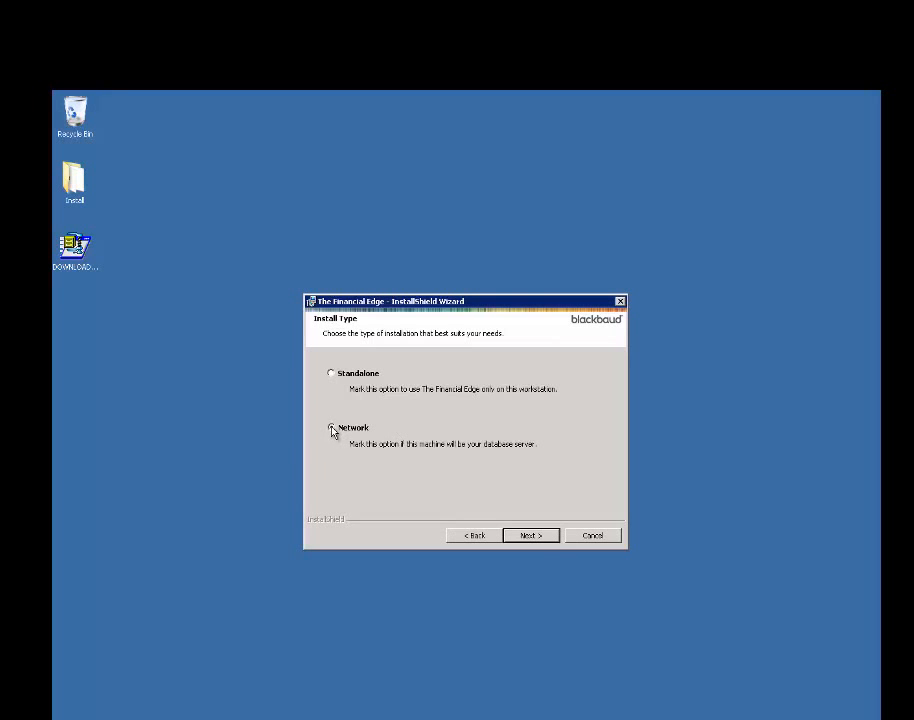
pyautogui.click(528, 536)
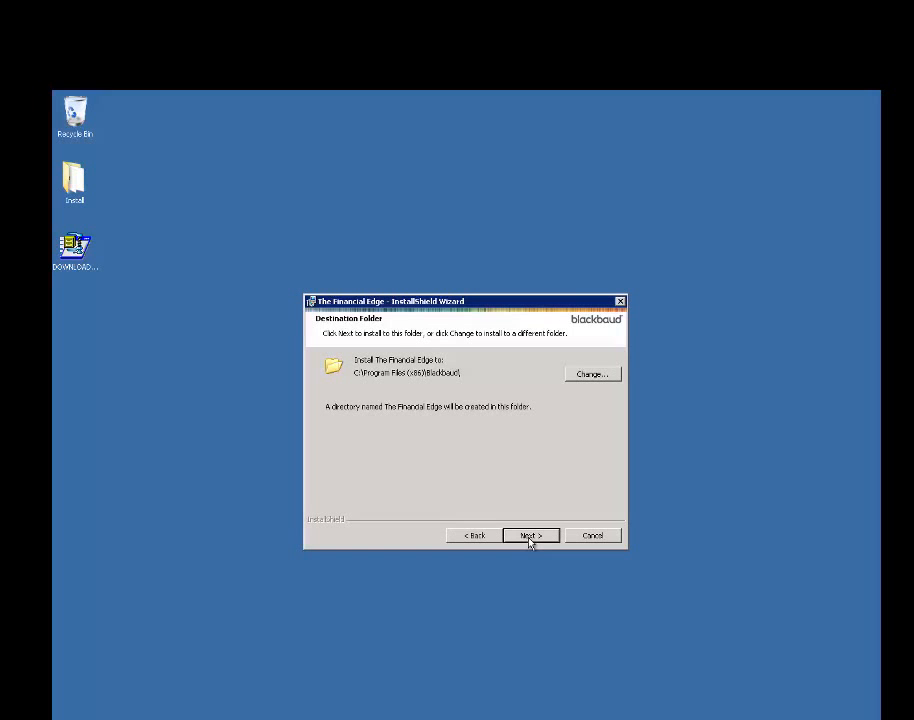
pyautogui.moveTo(486, 382)
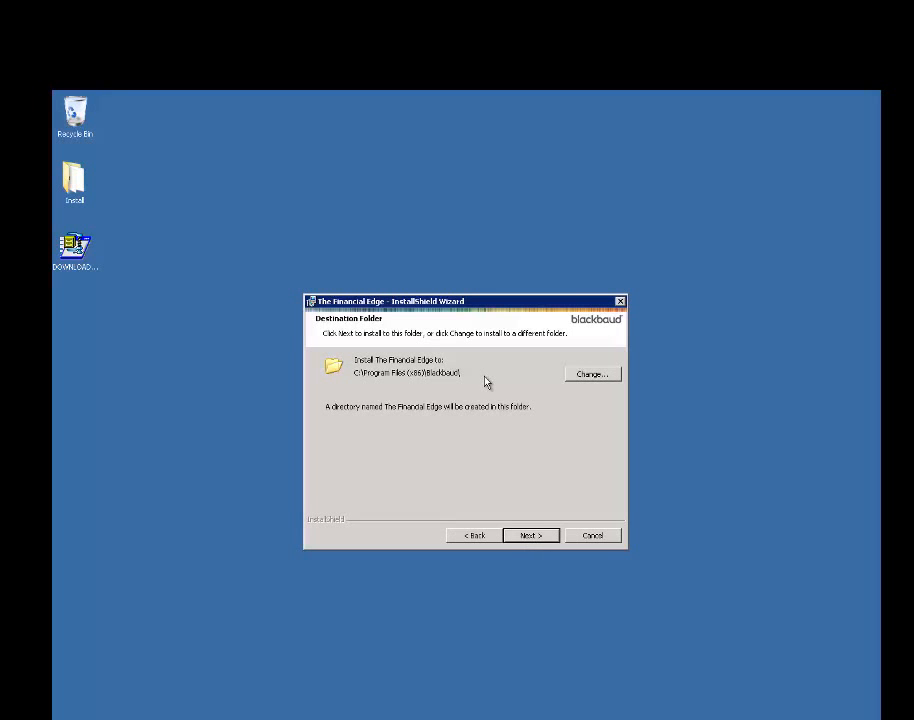
# Accept the default destination folder and the default deployment folder.
pyautogui.click(530, 536)
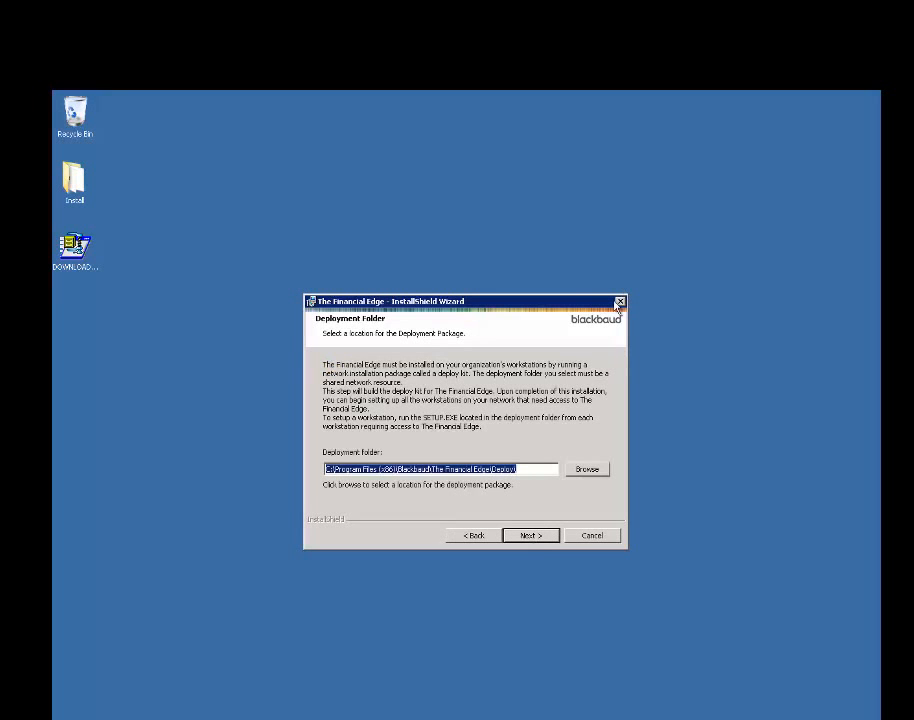
pyautogui.moveTo(548, 380)
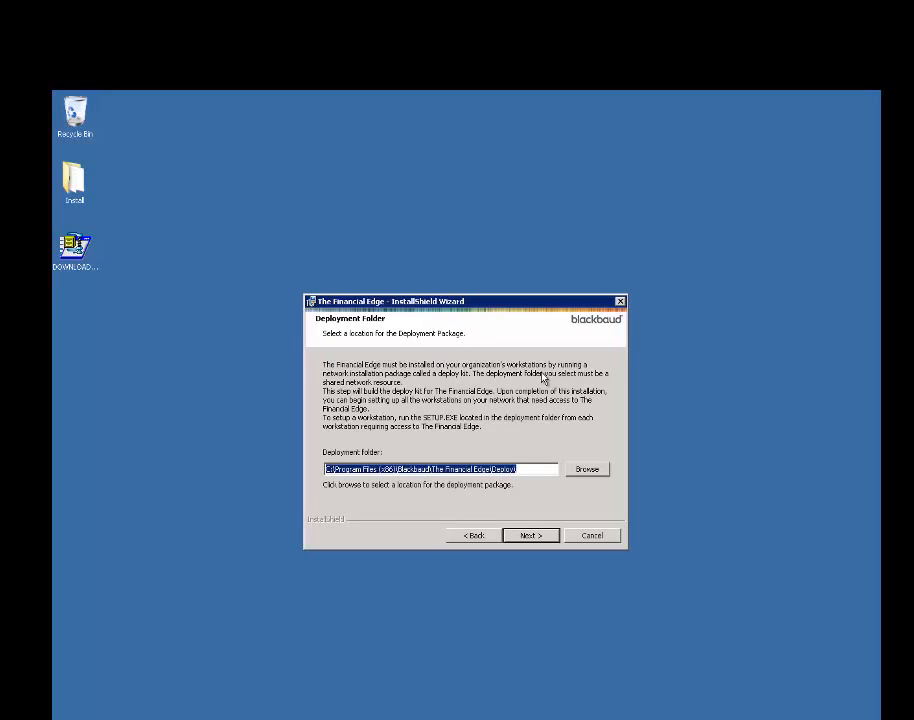
pyautogui.moveTo(536, 482)
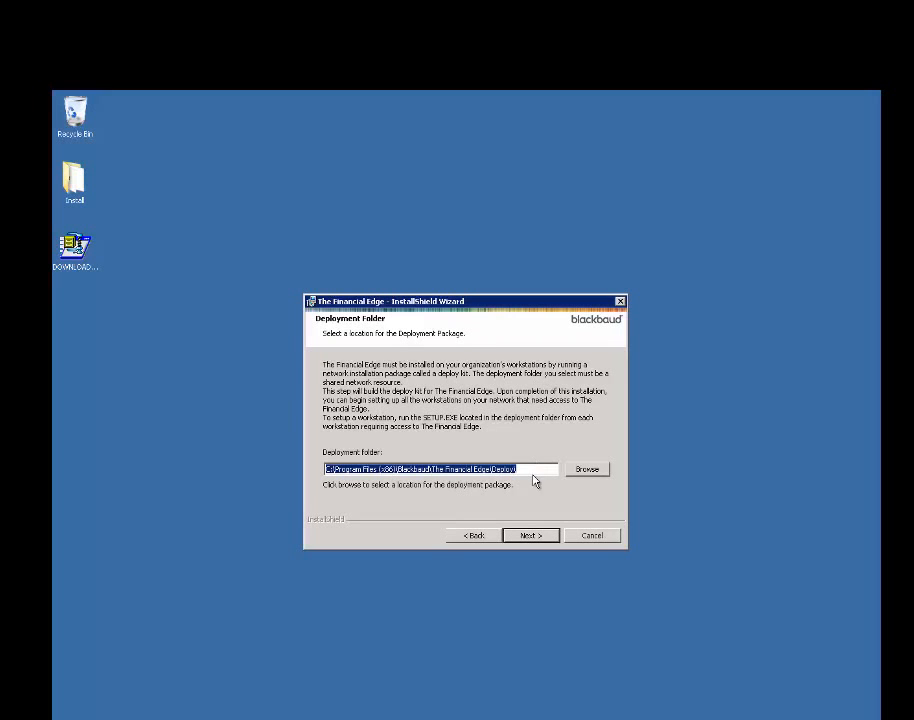
pyautogui.moveTo(388, 486)
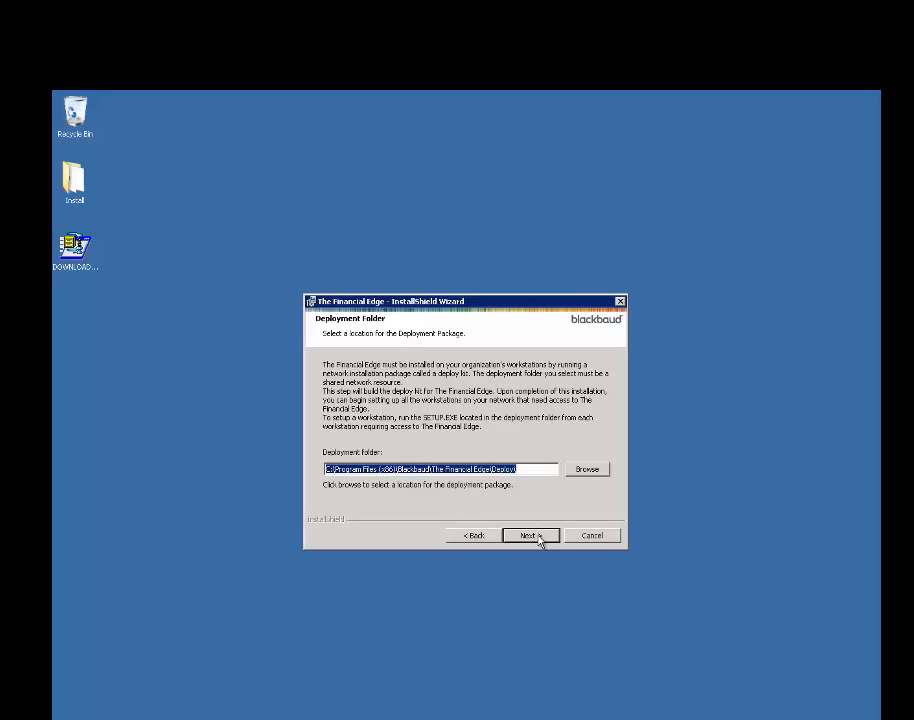
pyautogui.click(528, 536)
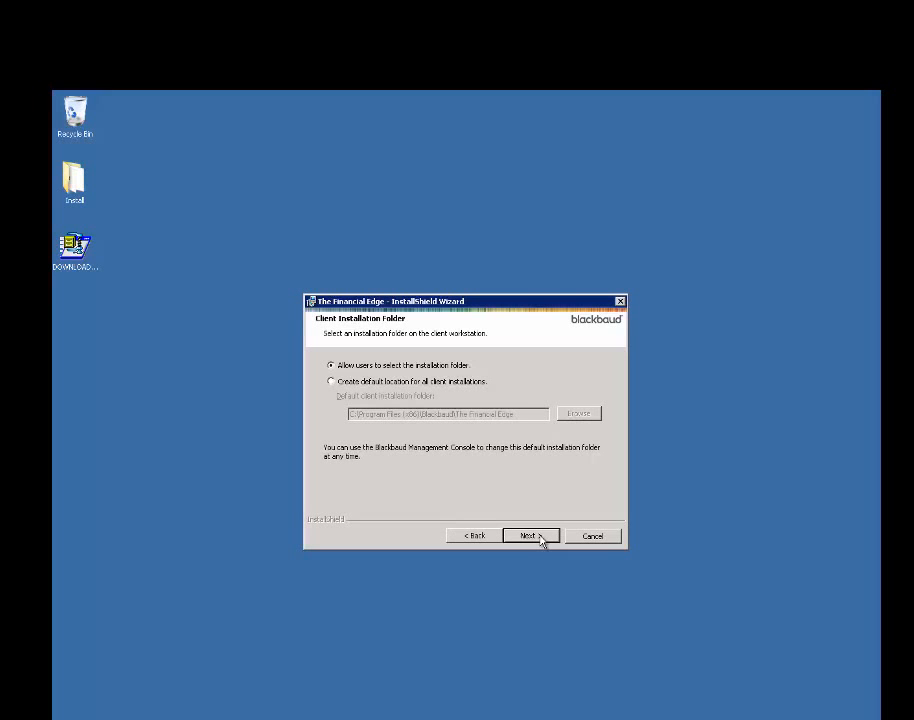
pyautogui.moveTo(476, 368)
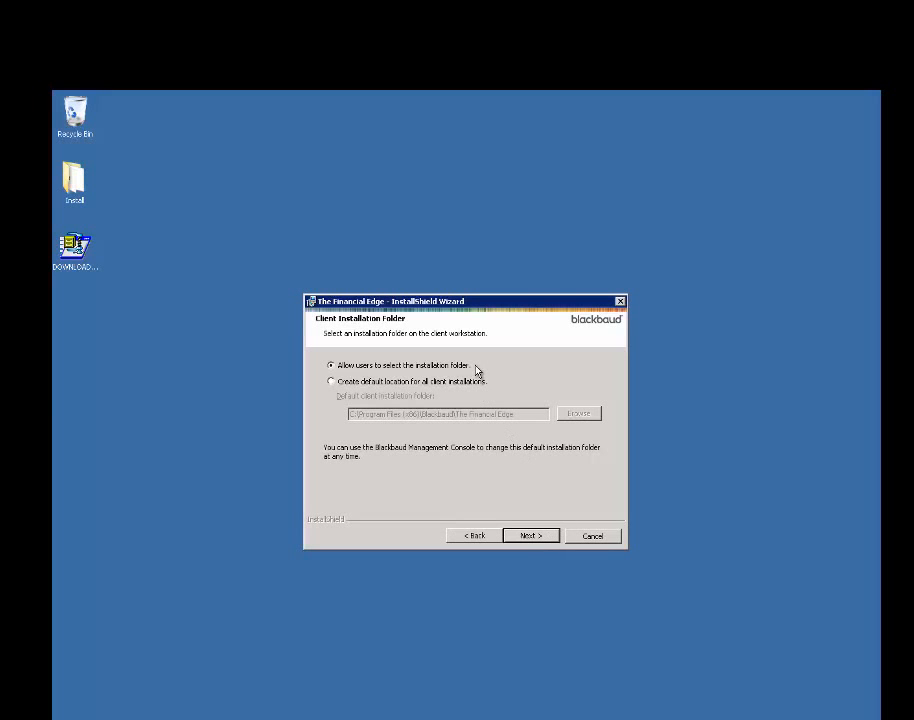
pyautogui.moveTo(488, 396)
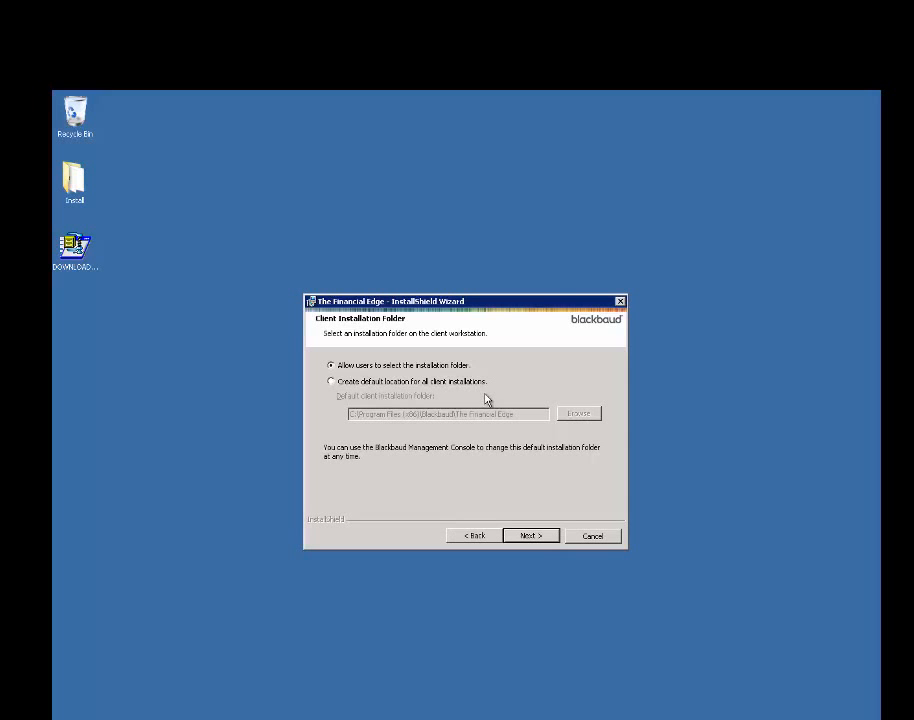
# Keep 'Allow users to select the installation folder' and start the installation.
pyautogui.click(530, 536)
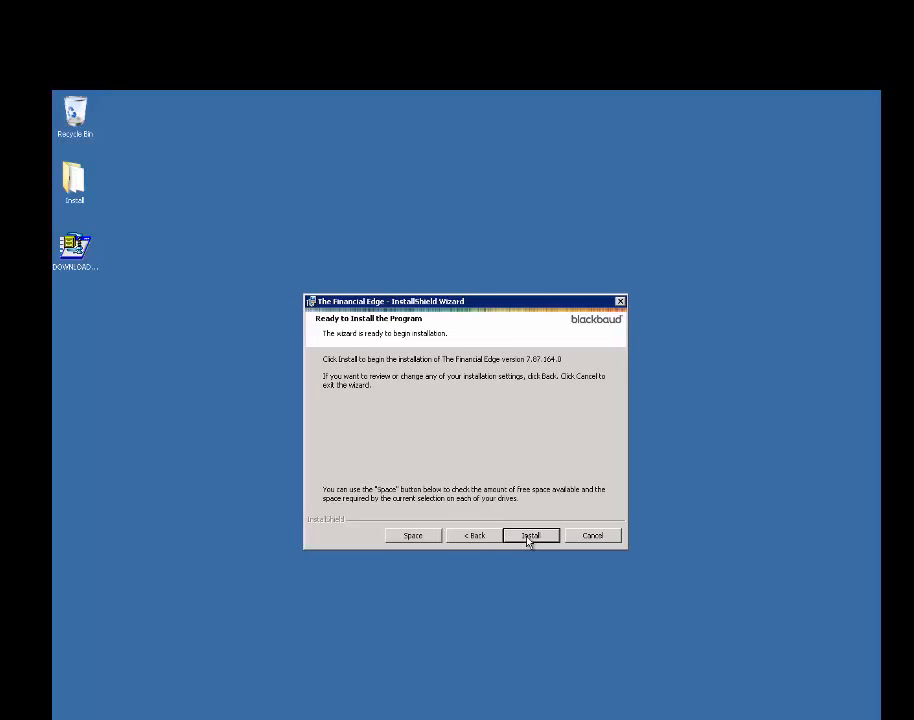
pyautogui.click(530, 536)
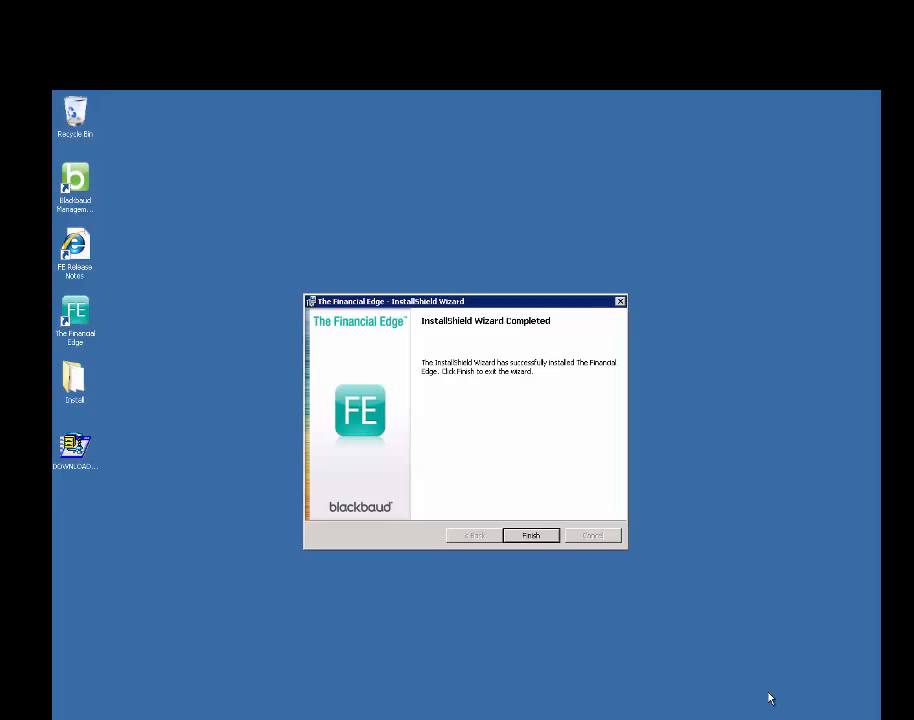
# Finish the installer and open The Financial Edge from its desktop shortcut.
pyautogui.click(530, 536)
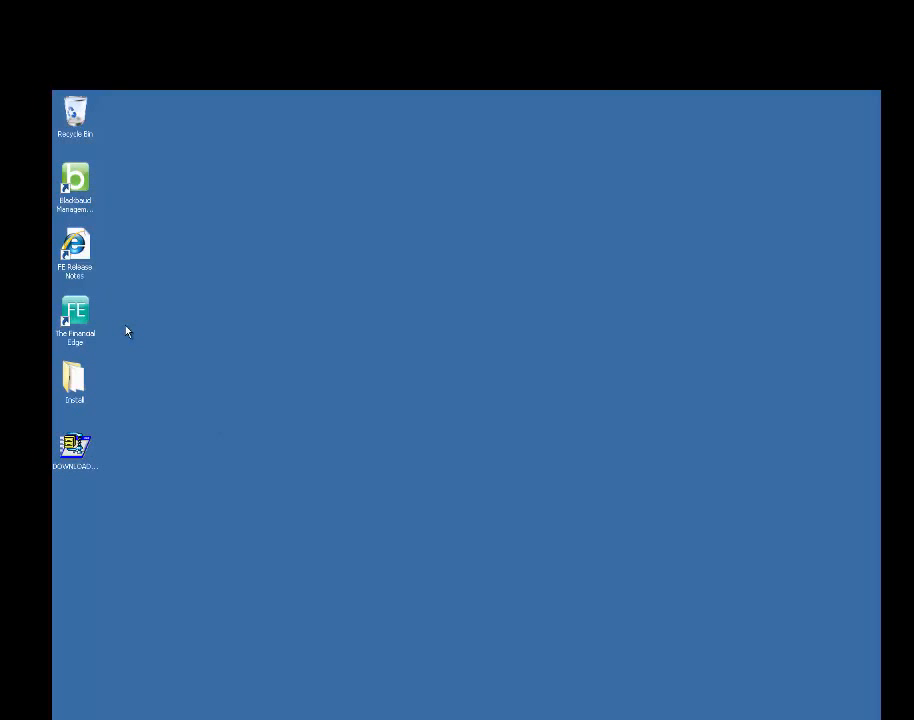
pyautogui.moveTo(76, 312)
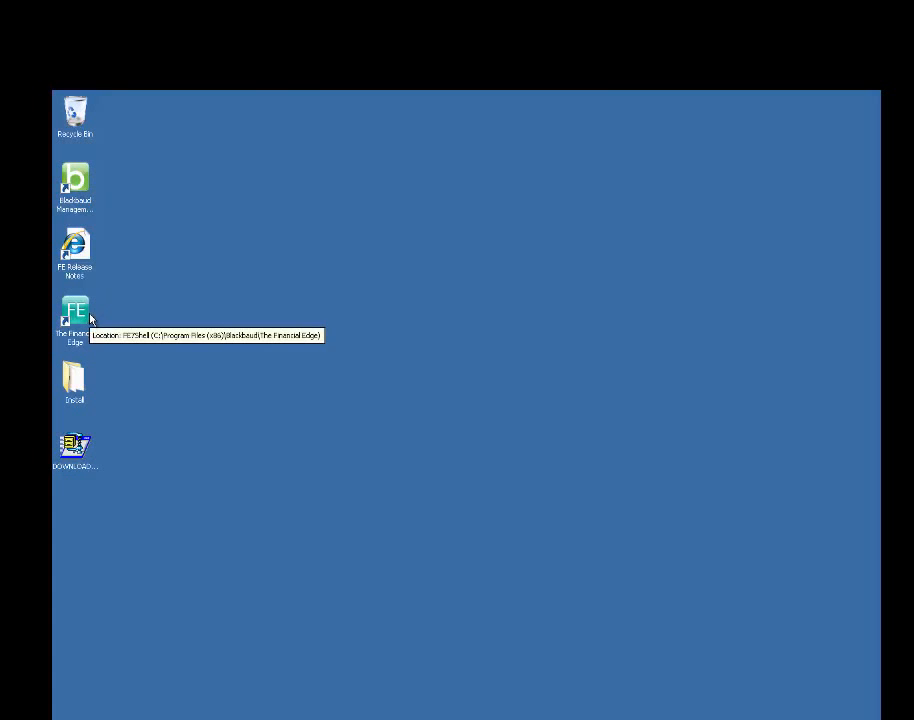
pyautogui.rightClick(76, 310)
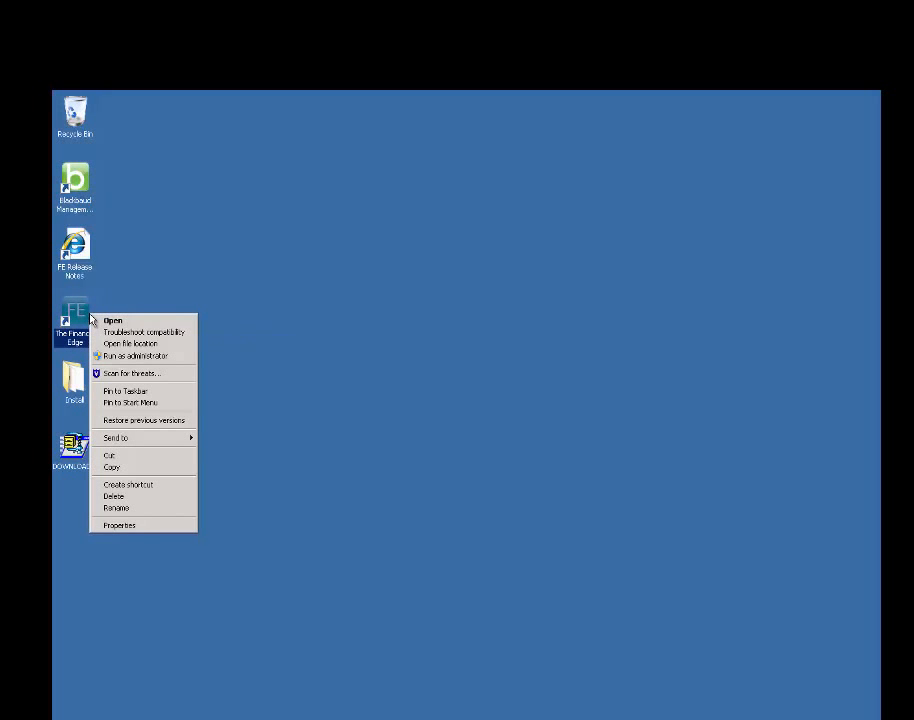
pyautogui.moveTo(120, 320)
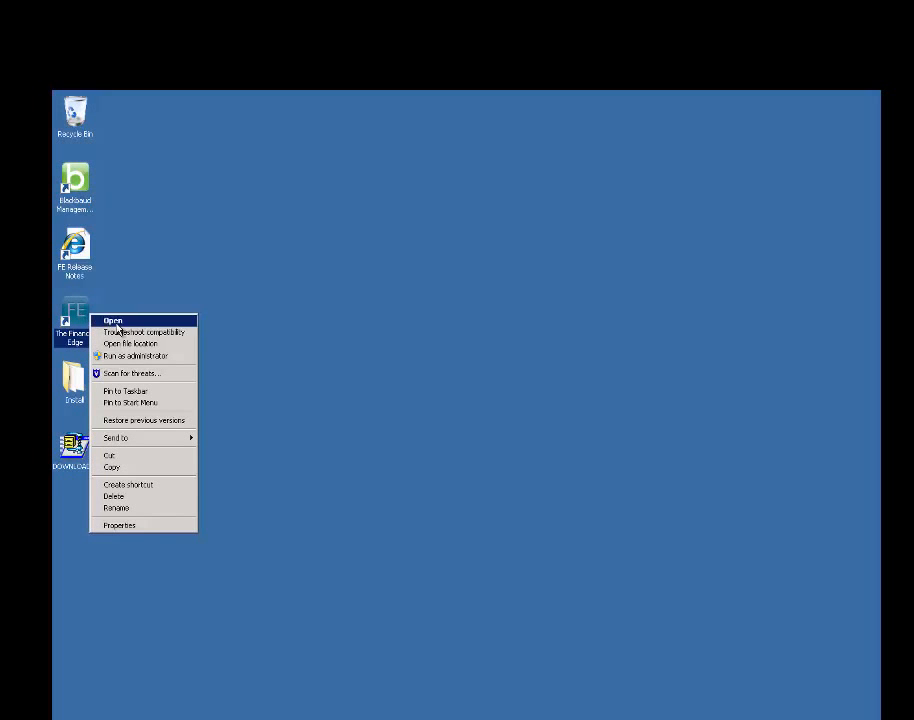
pyautogui.click(112, 320)
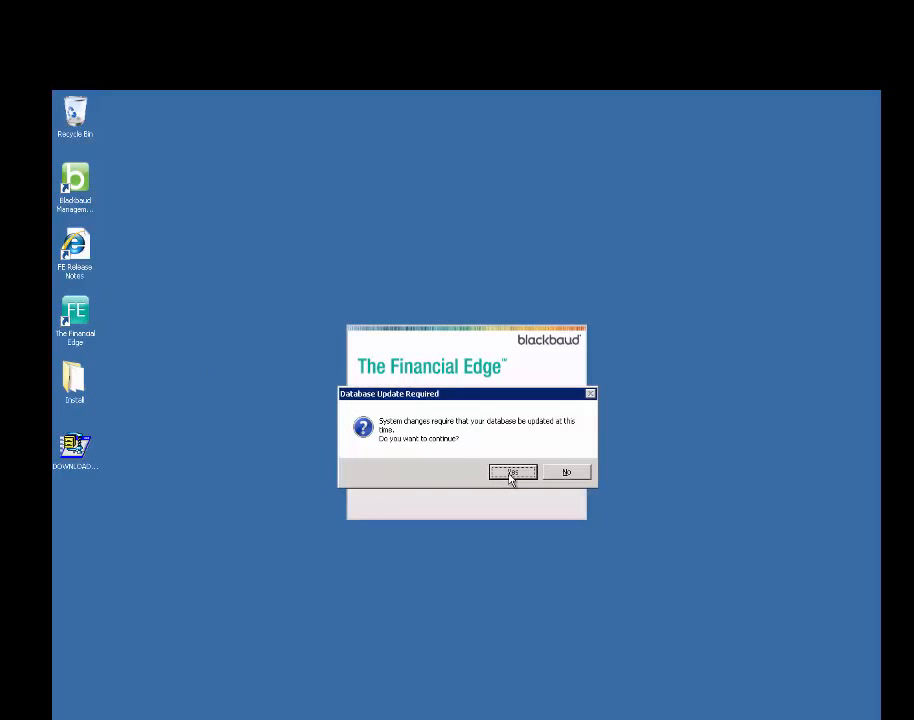
# Approve the database update, view the 7.87 release notes and close the program.
pyautogui.click(512, 472)
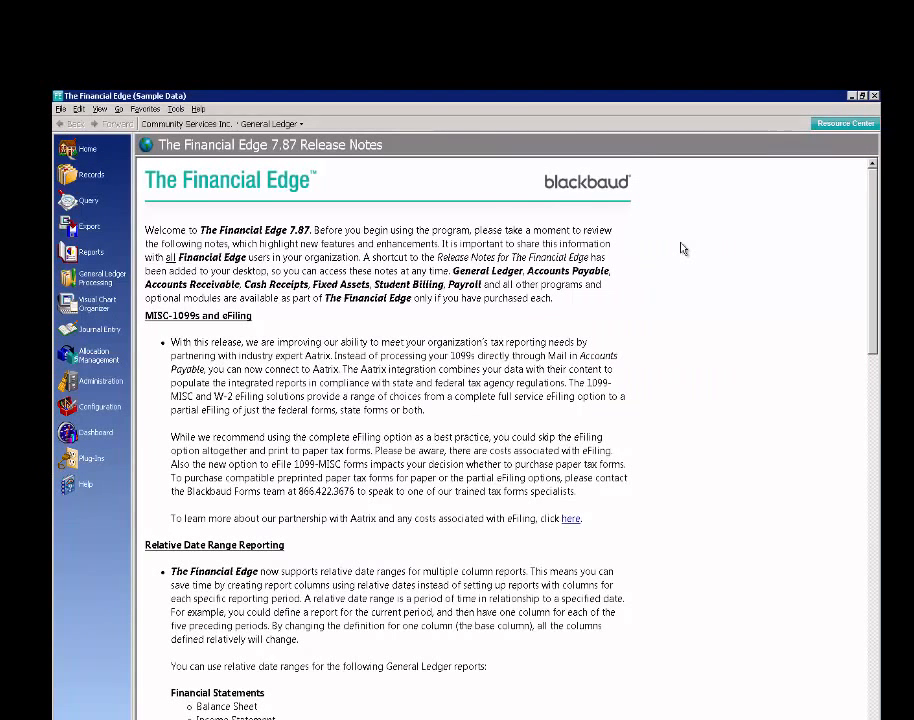
pyautogui.click(872, 94)
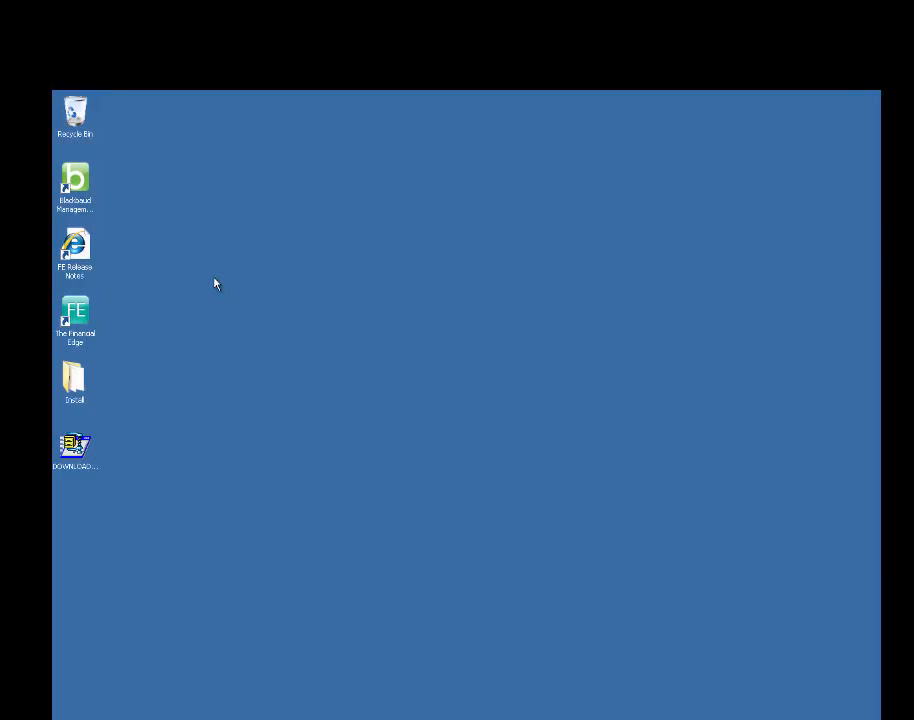